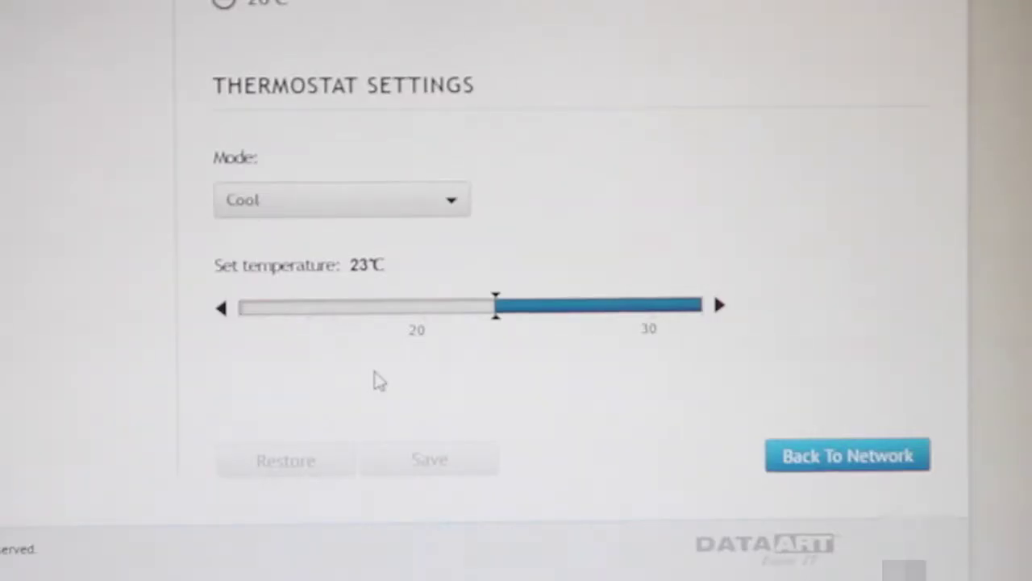
Drag the Heat-mode set temperature slider from 18°C up to 28°C
drag(495, 305, 404, 305)
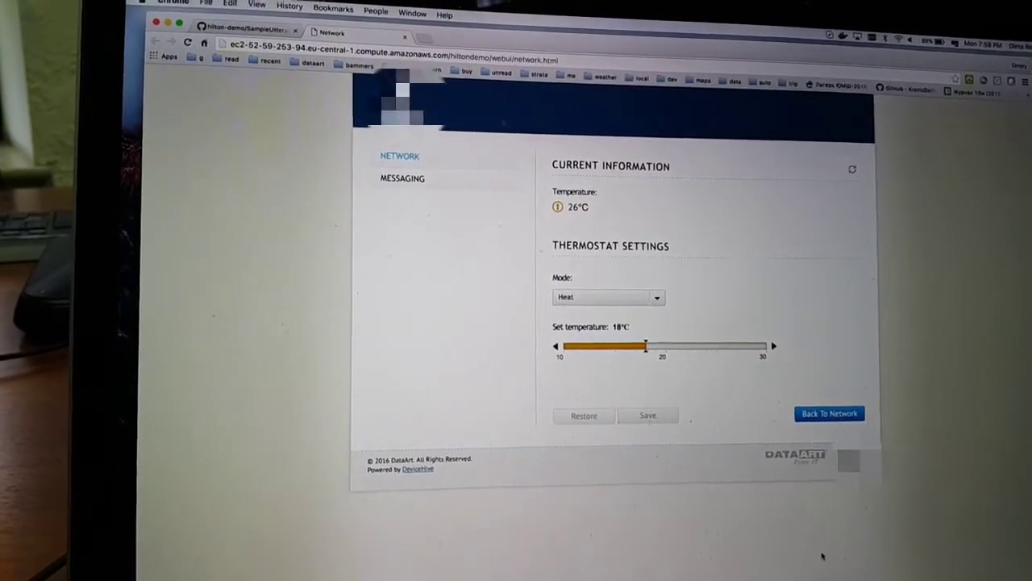
drag(645, 345, 738, 342)
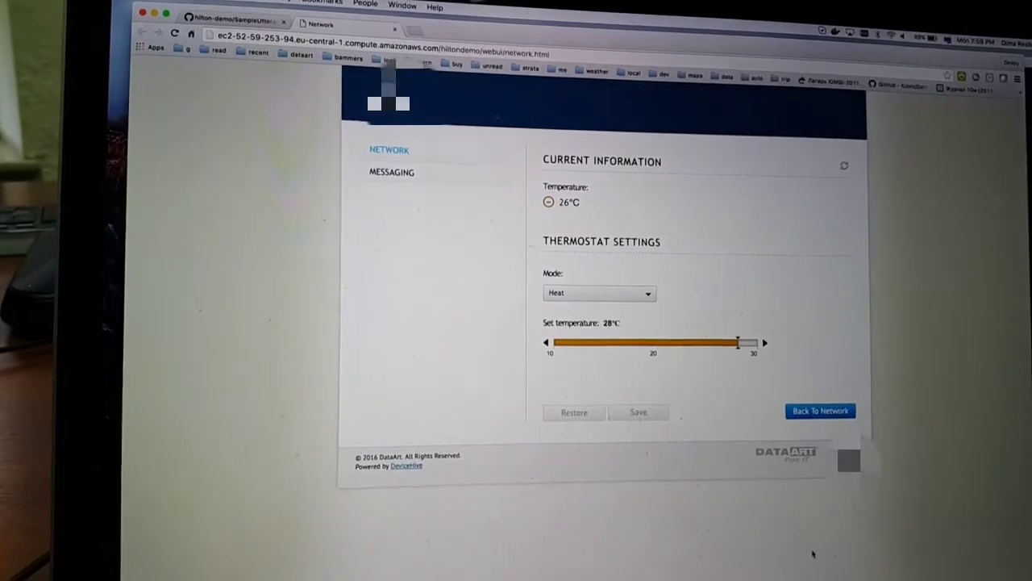